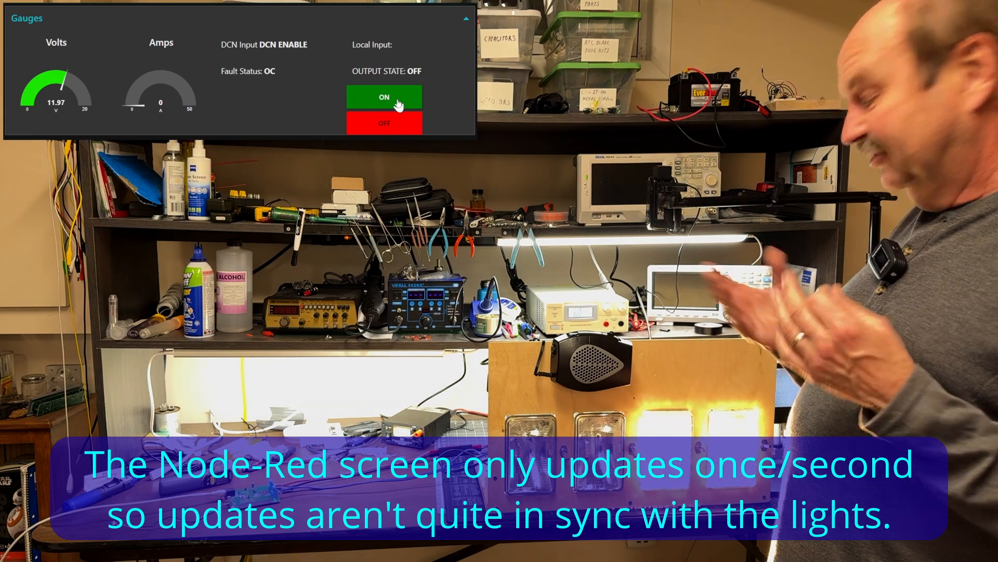
Re-enable the output with the green ON button so gauges read about 11.5 V and 9 A.
{"action": "left_click", "coordinate": [383, 97]}
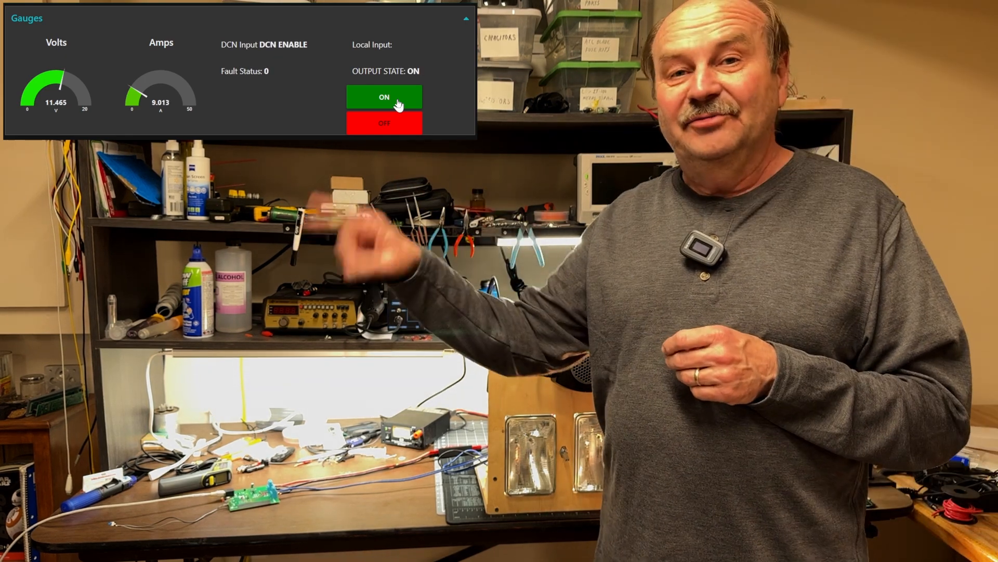